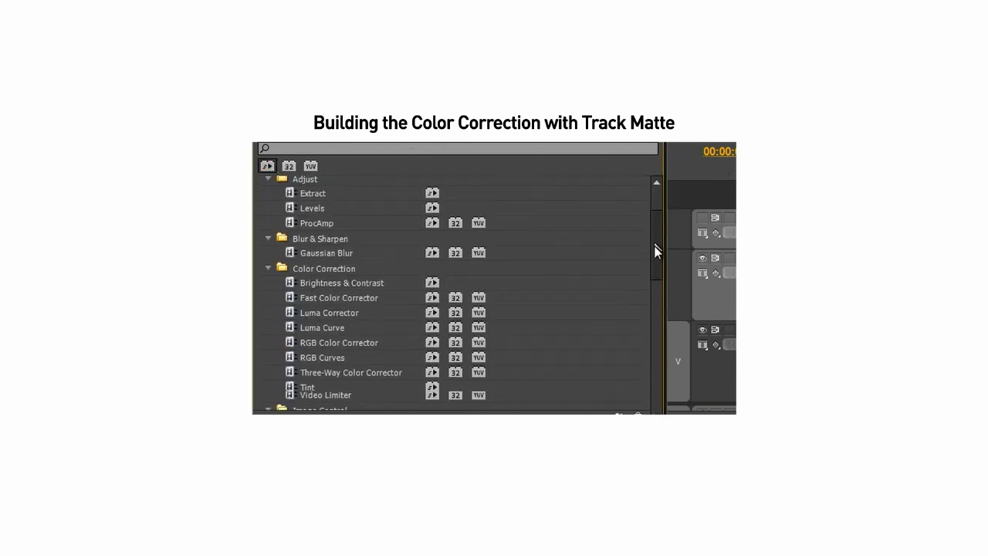
Step: Apply Three-Way Color Corrector to the Run out the door clip and return to the Effects list
scroll("down", 3)
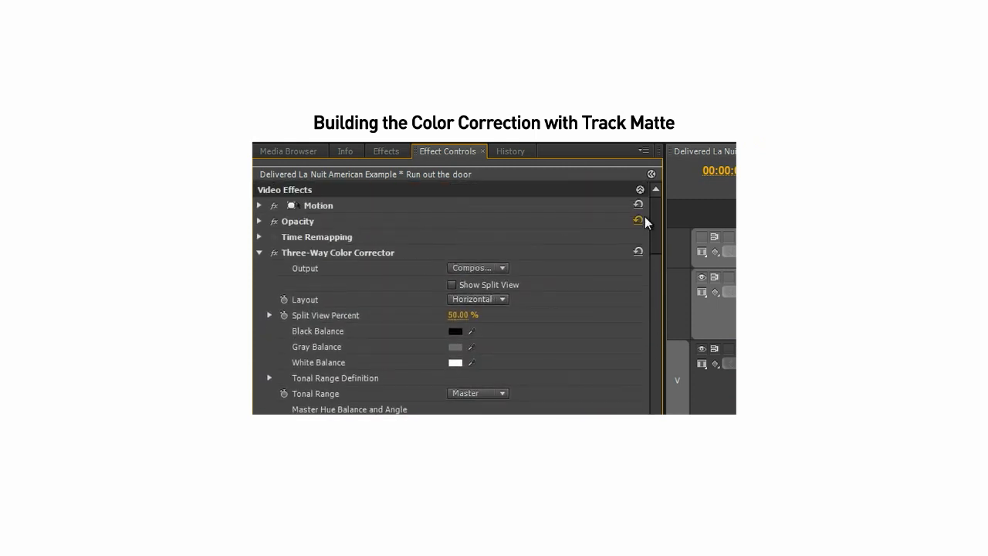
left_click(386, 151)
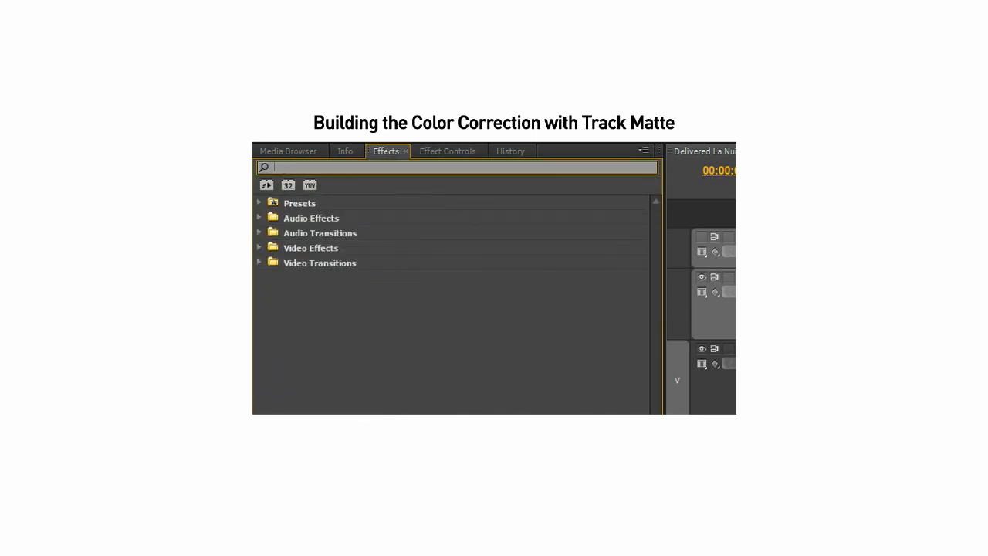
Step: Load the Night Grad black-to-white gradient clip into the Source Monitor for preview
type("del")
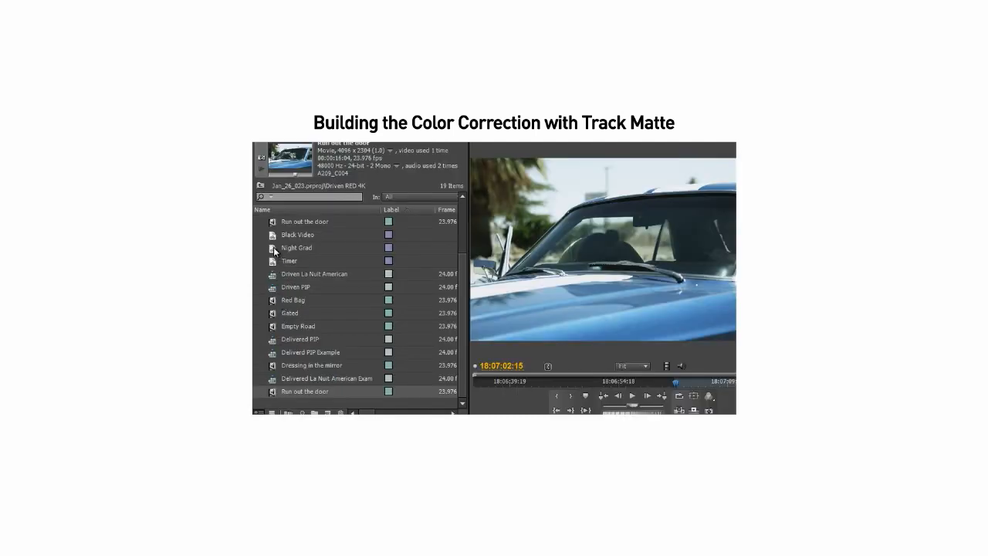
left_click(297, 247)
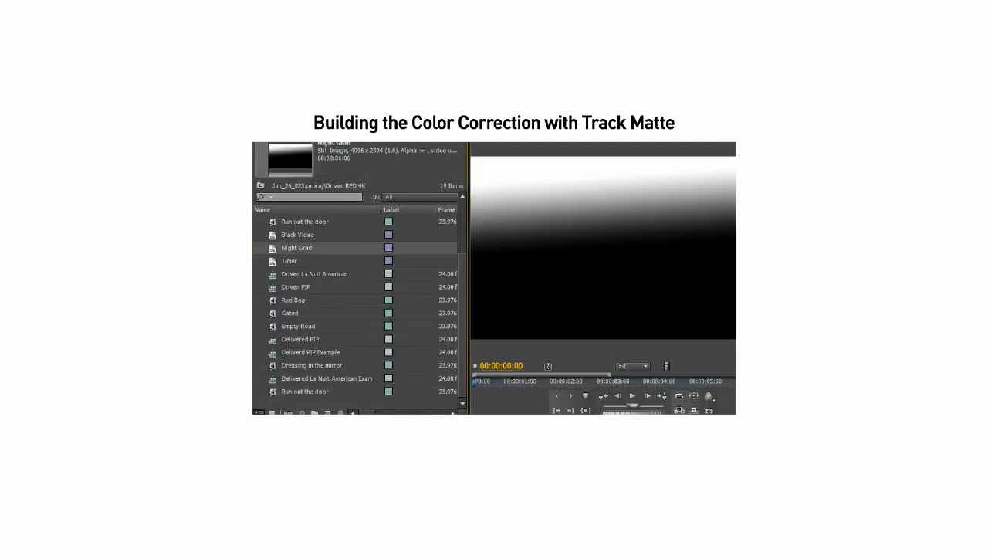